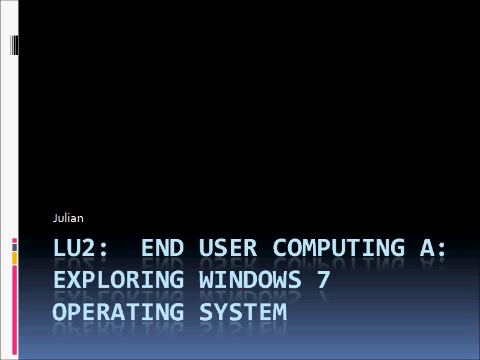
{"action": "key", "text": "right"}
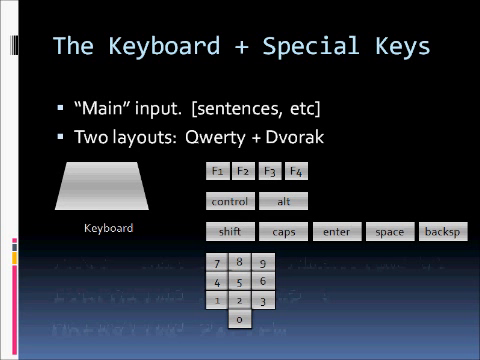